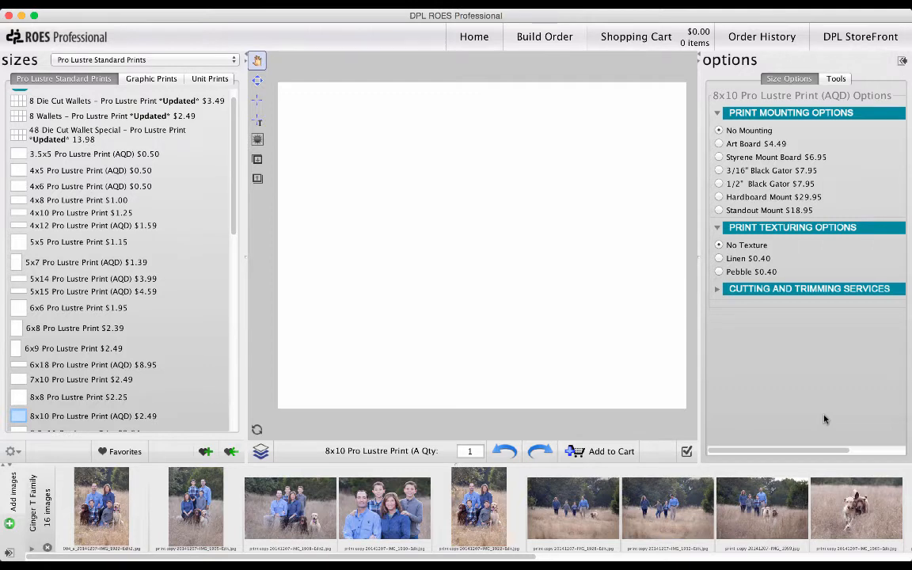
Switch the options panel from Size Options to the Tools list of image effects.
click(719, 245)
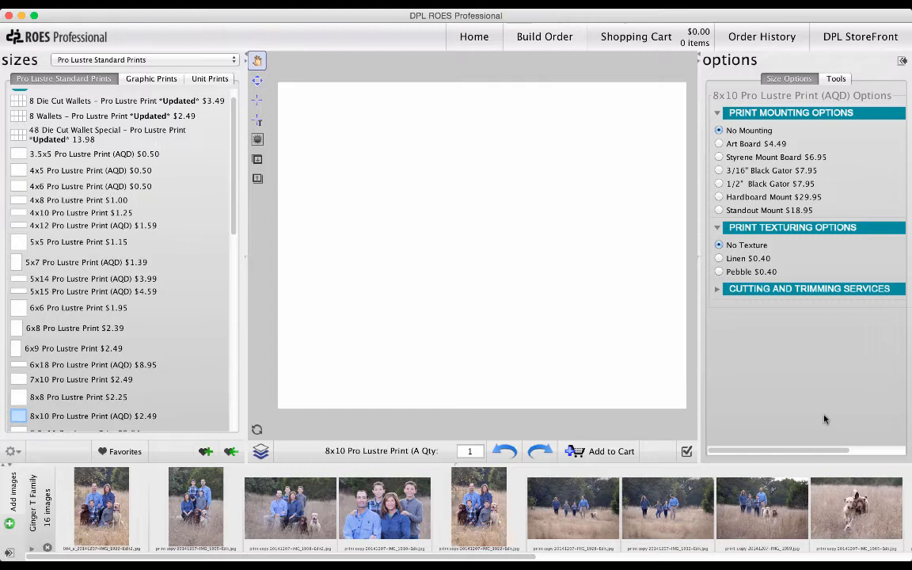
click(836, 78)
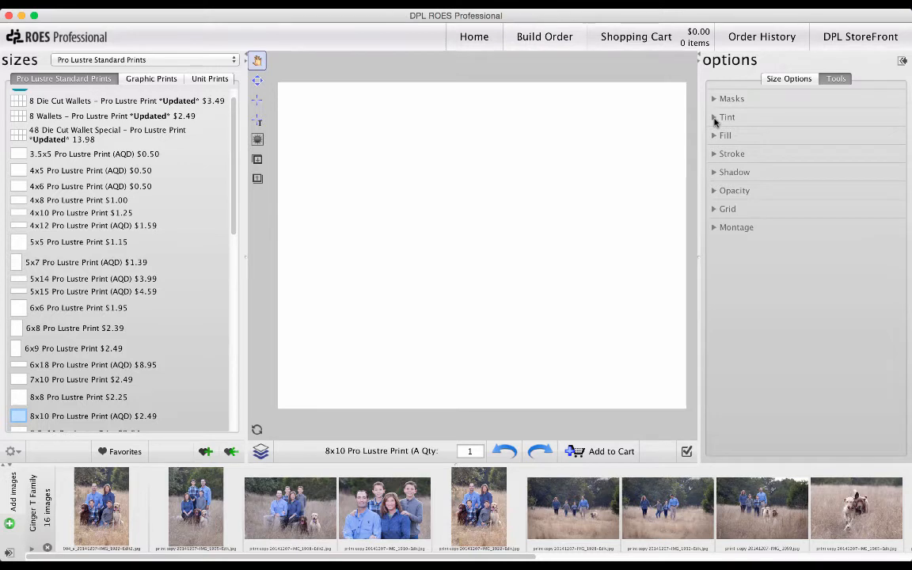
Place the first family thumbnail on the print, preview Black and White and Rose tints, then No Tint.
click(727, 117)
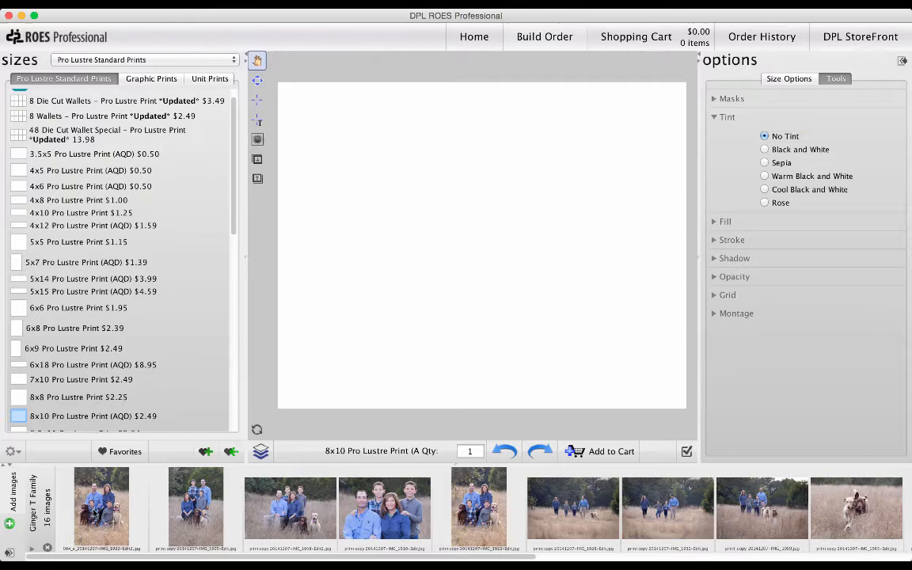
click(101, 507)
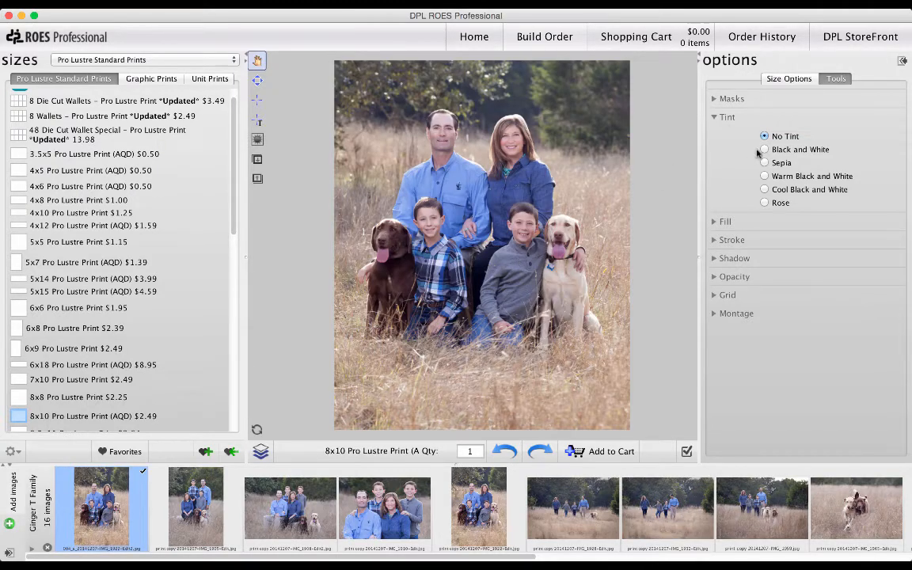
click(764, 149)
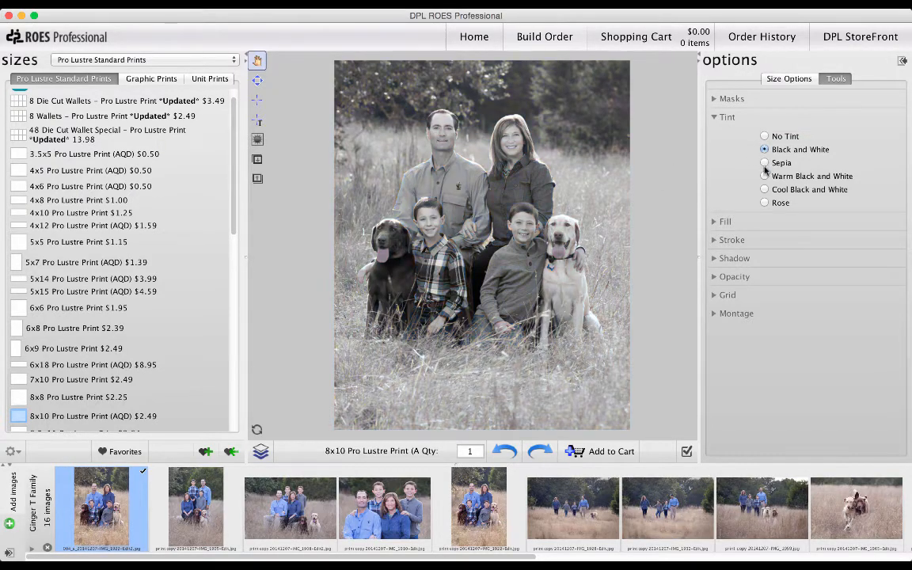
click(764, 203)
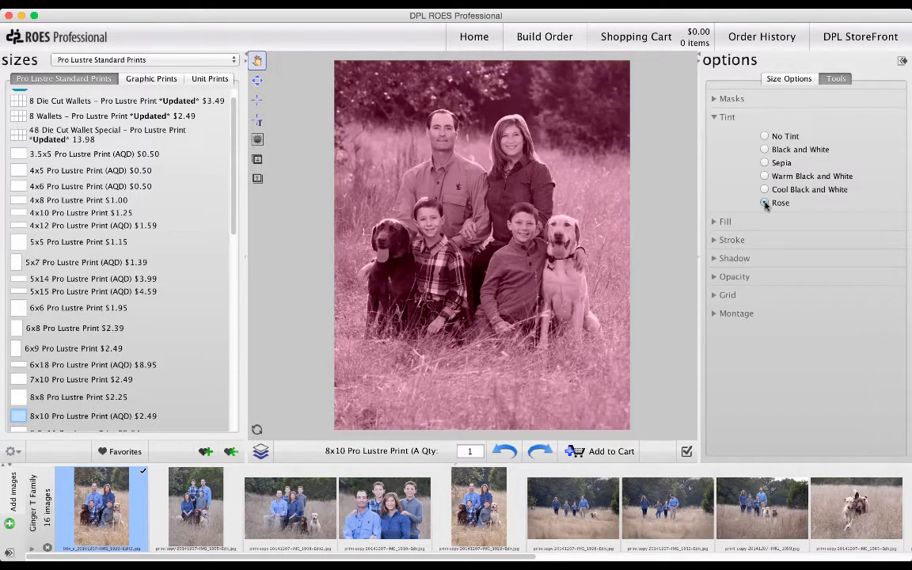
click(764, 149)
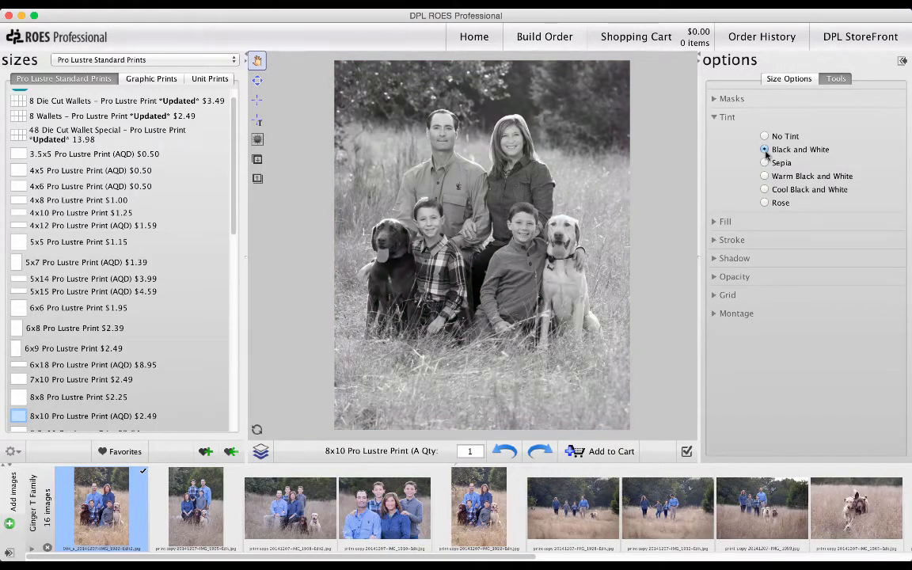
click(732, 240)
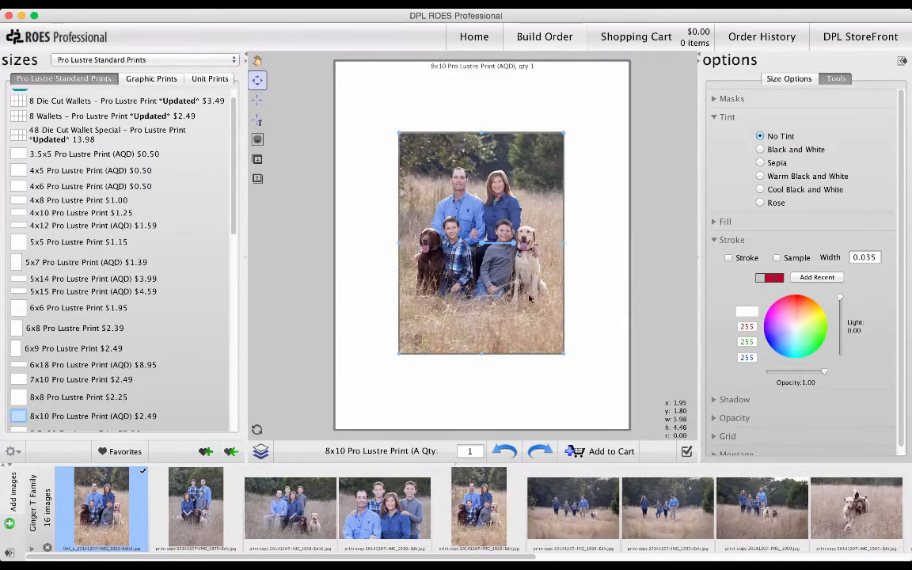
Enable a dark red stroke border with lowered opacity, then check Shadow.
click(729, 258)
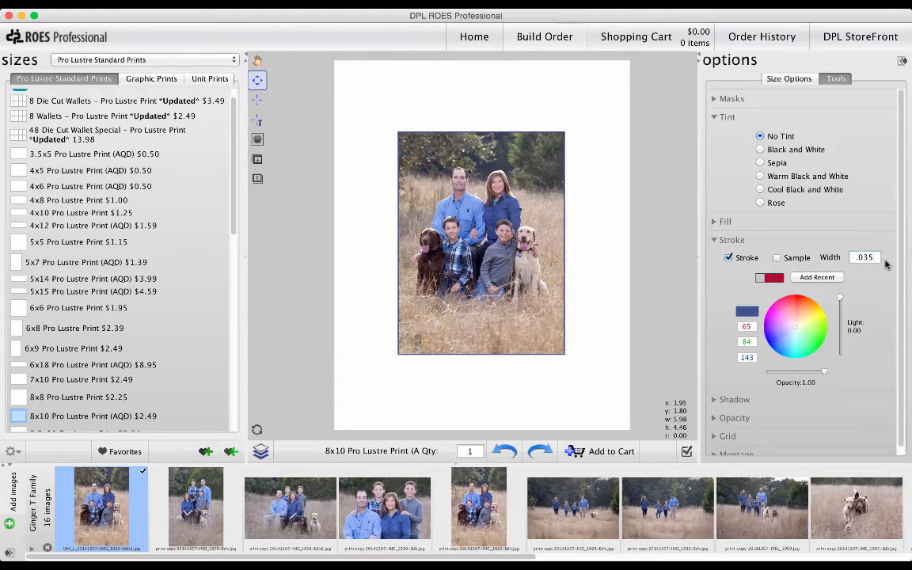
click(806, 303)
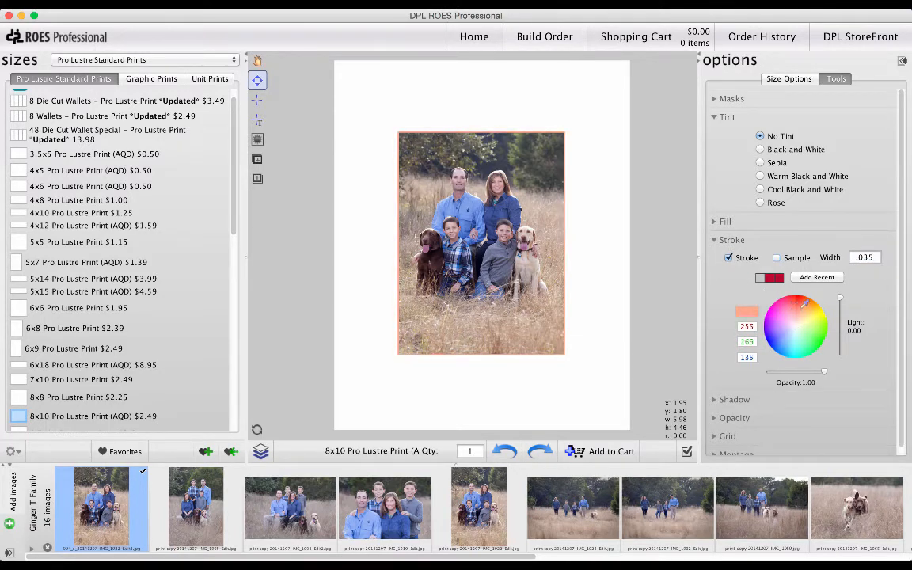
click(808, 300)
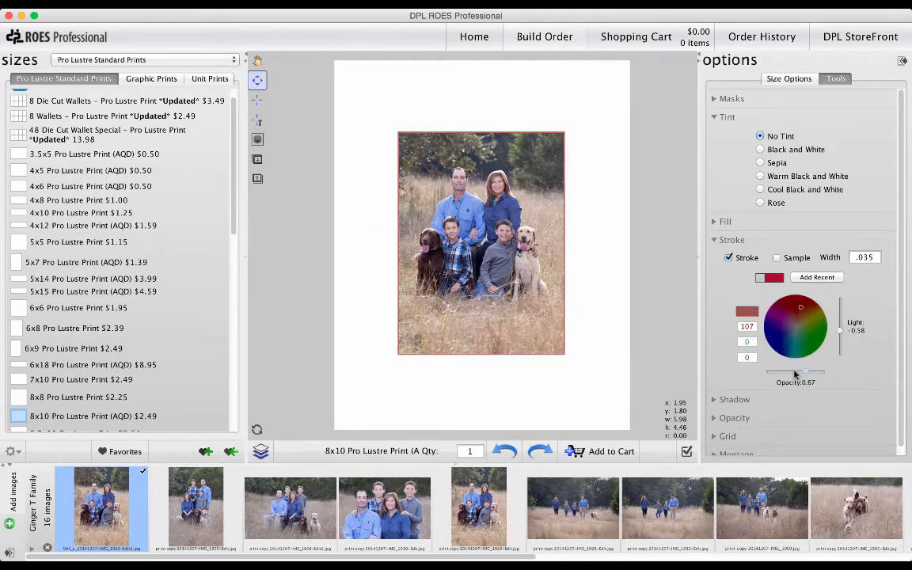
drag(811, 372, 796, 372)
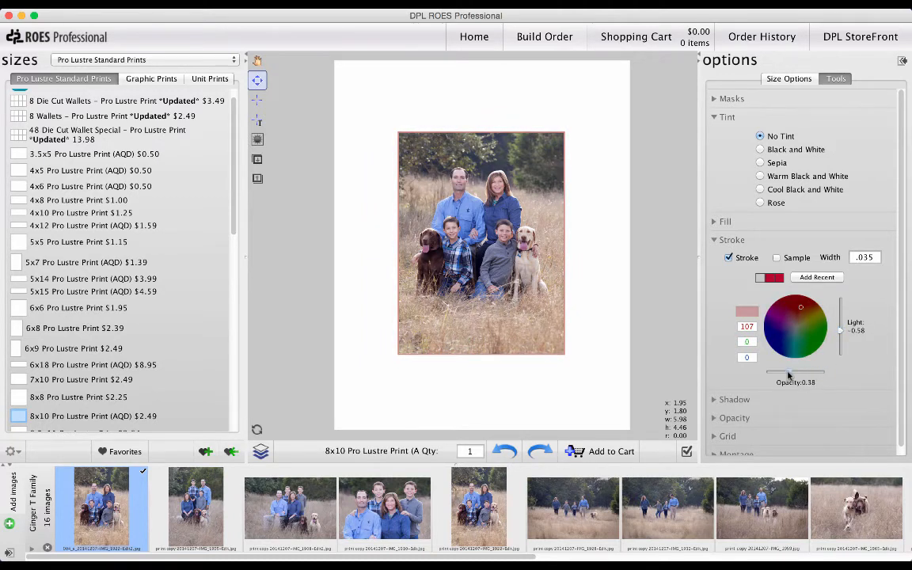
click(714, 399)
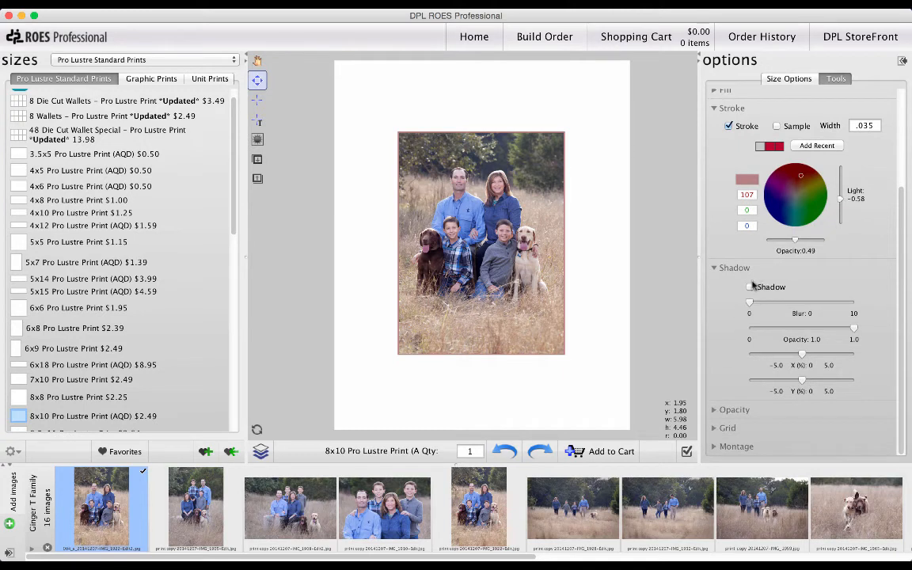
click(750, 286)
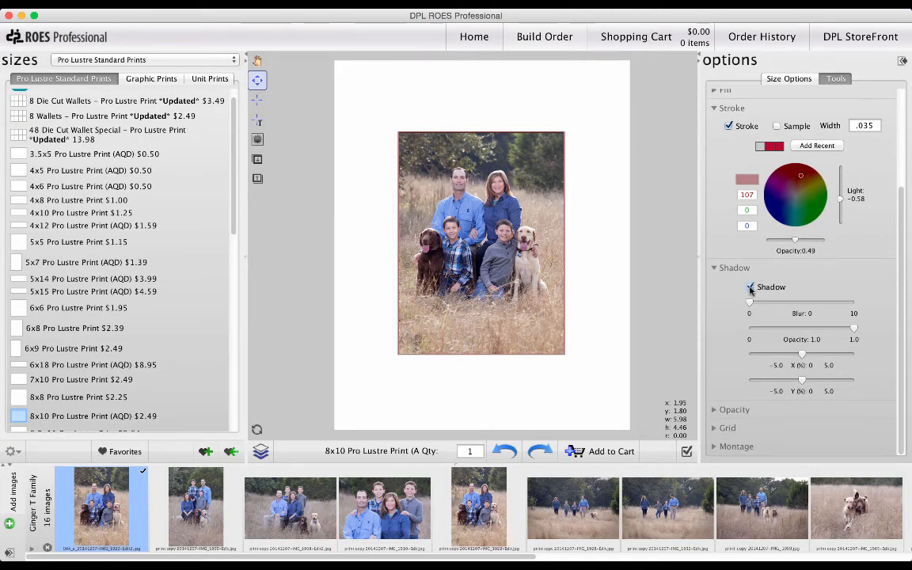